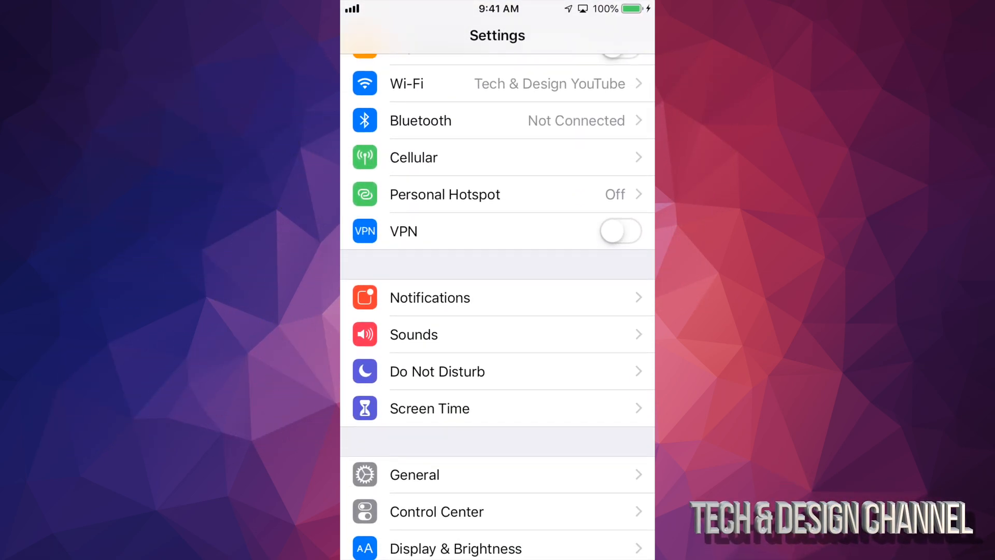
- Open Screen Time and scroll down to the Turn Off Screen Time option
{"action": "left_click", "coordinate": [429, 407]}
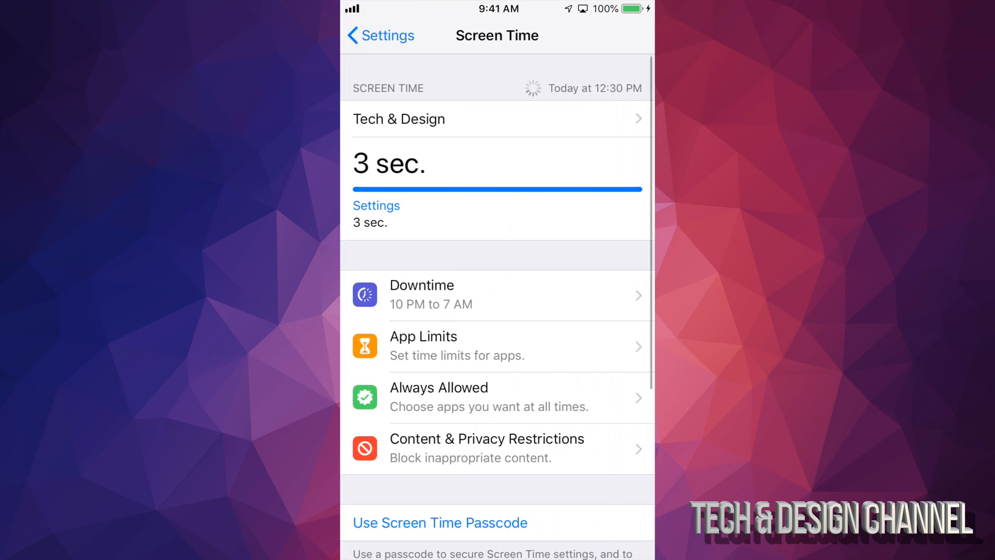
{"action": "scroll", "scroll_direction": "down", "scroll_amount": 3}
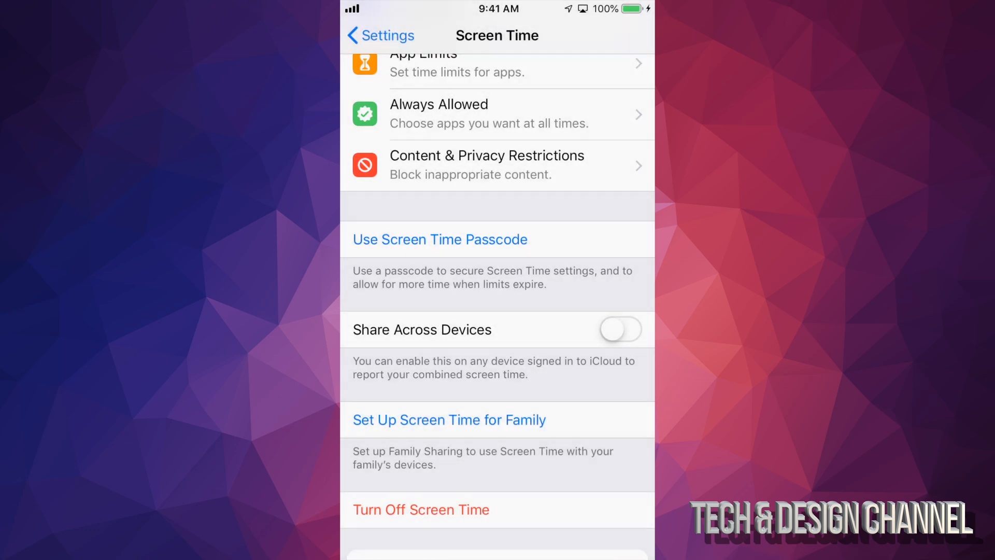
- Turn off Screen Time and go back to the main Settings list
{"action": "left_click", "coordinate": [421, 509]}
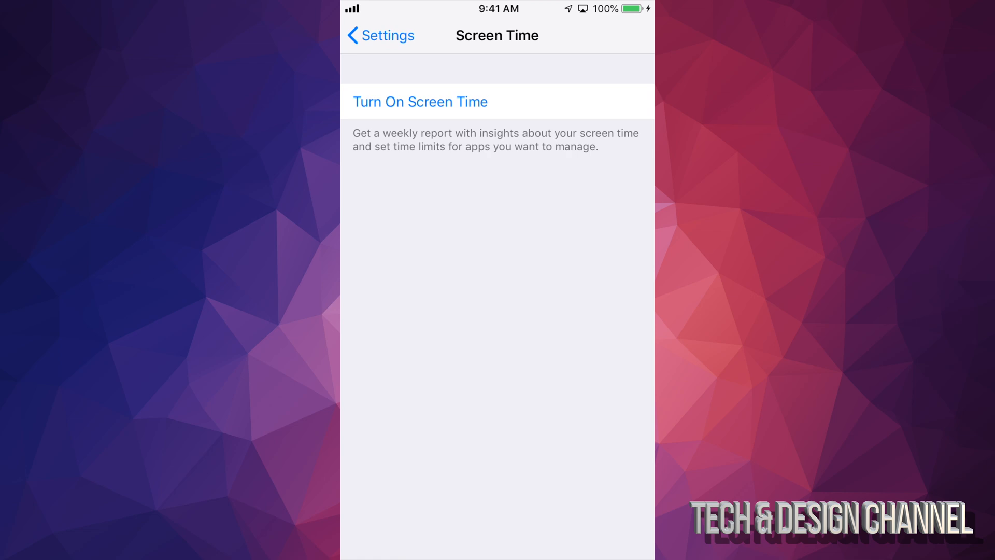
{"action": "left_click", "coordinate": [380, 35]}
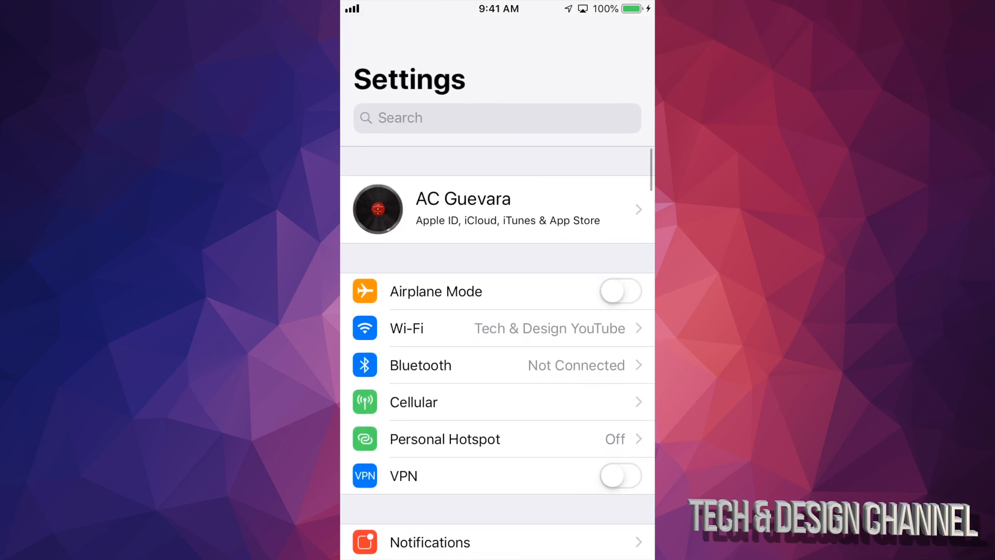